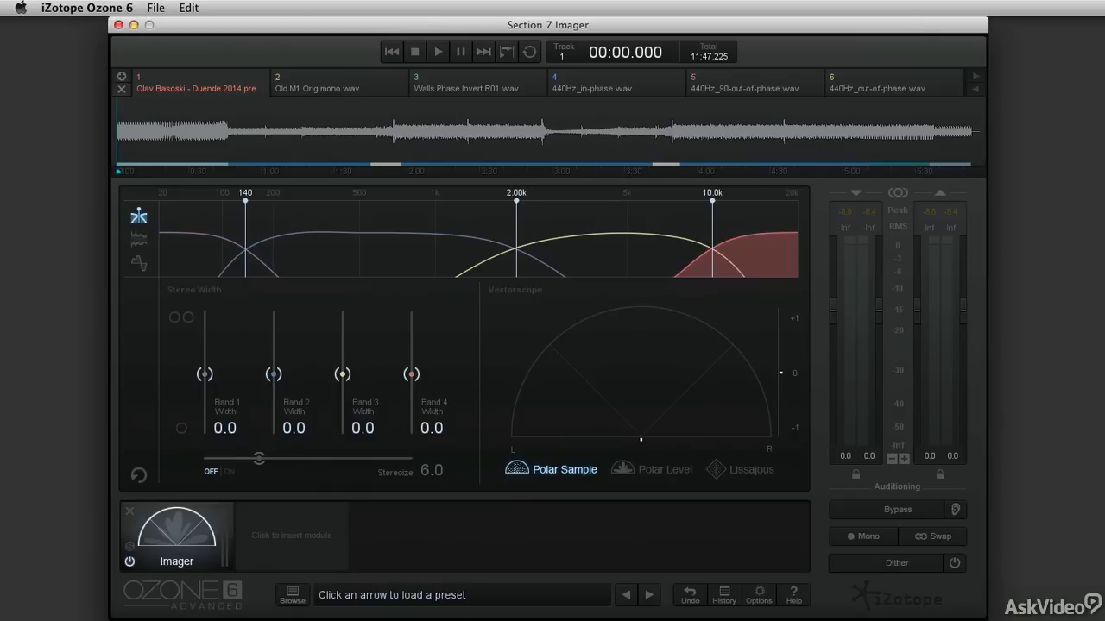
pyautogui.moveTo(579, 366)
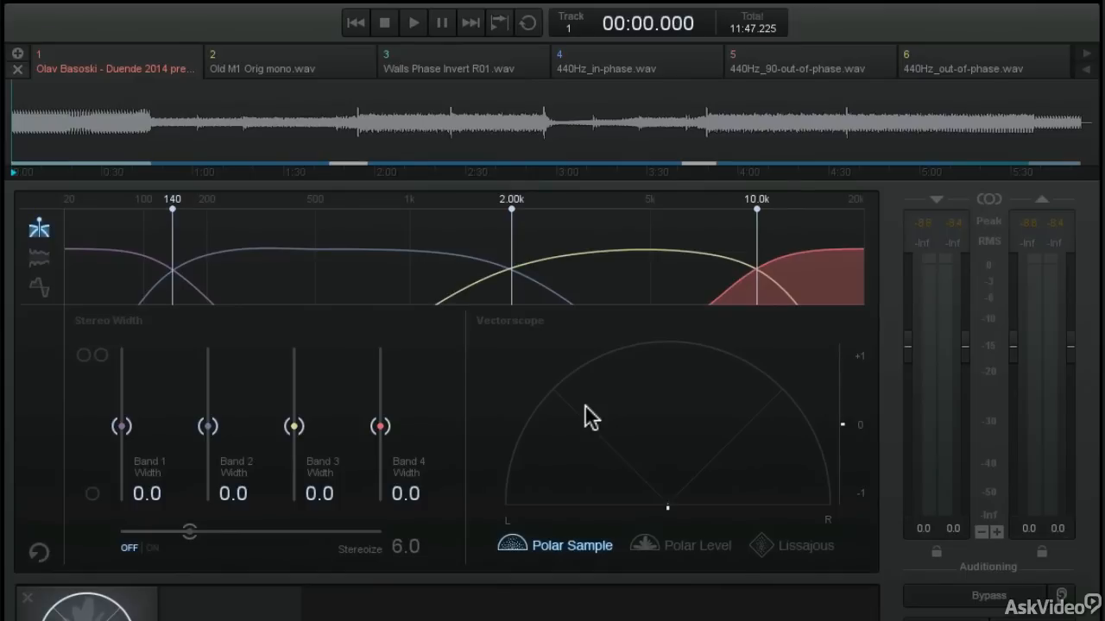
pyautogui.moveTo(527, 504)
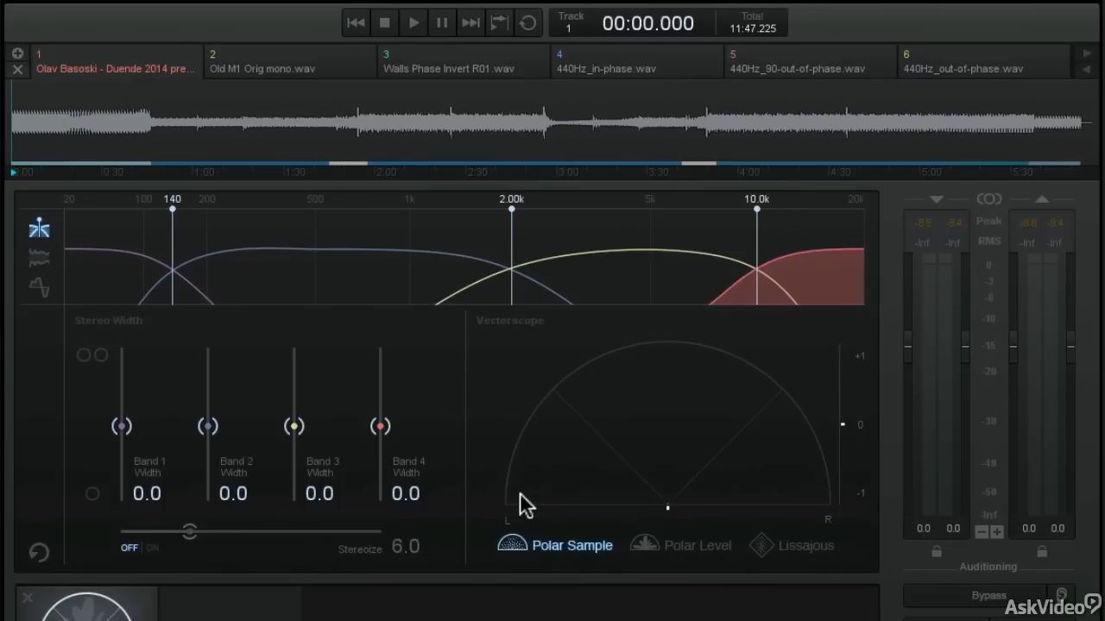
pyautogui.moveTo(511, 545)
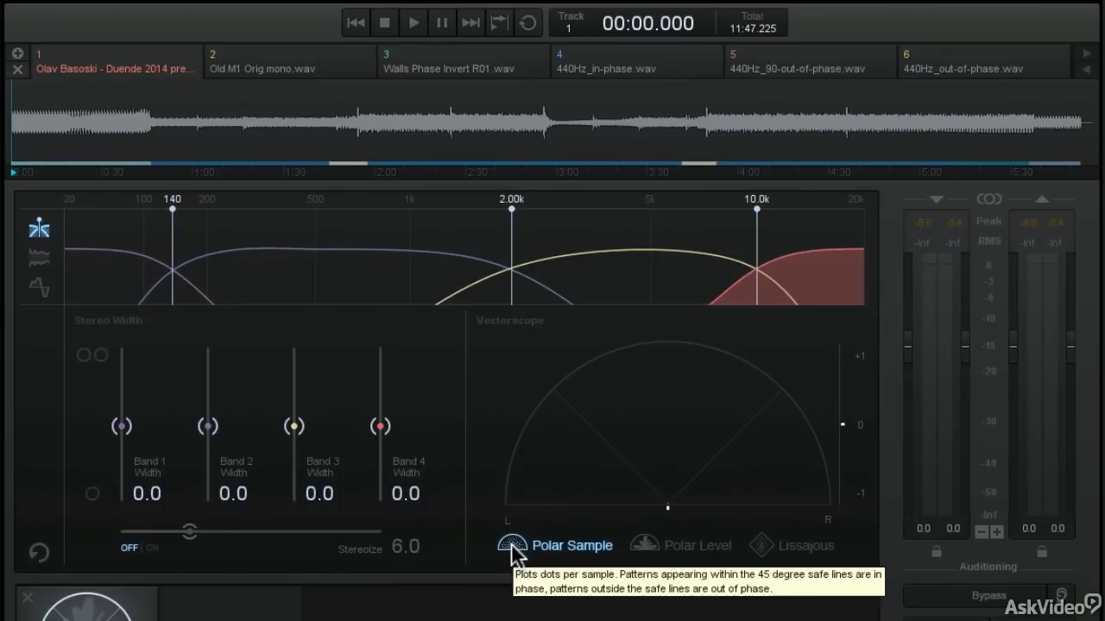
pyautogui.moveTo(553, 525)
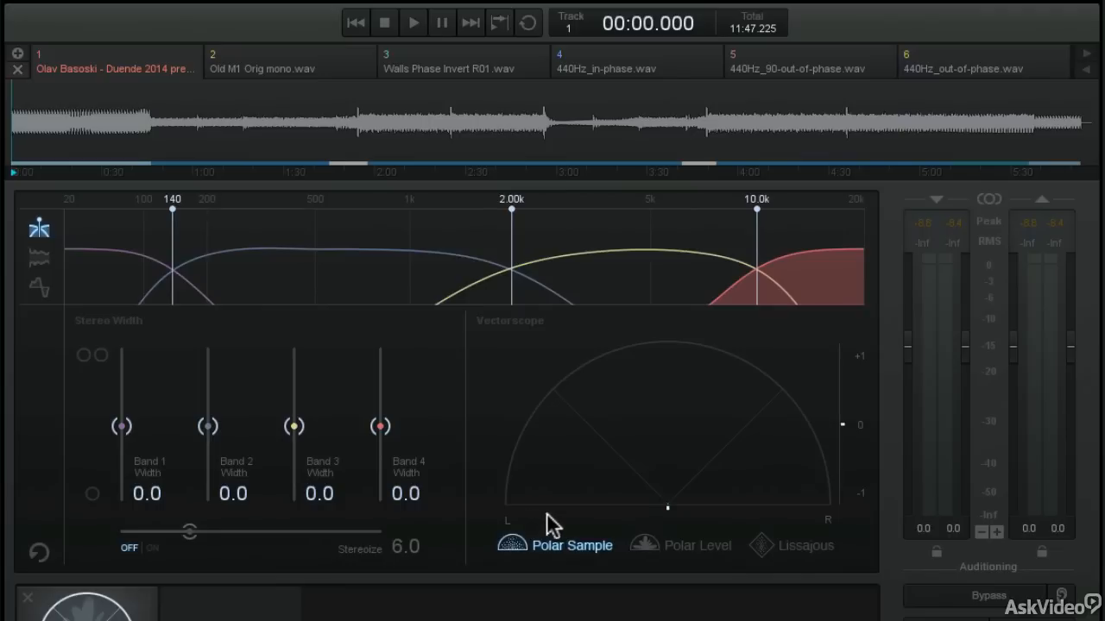
pyautogui.moveTo(546, 499)
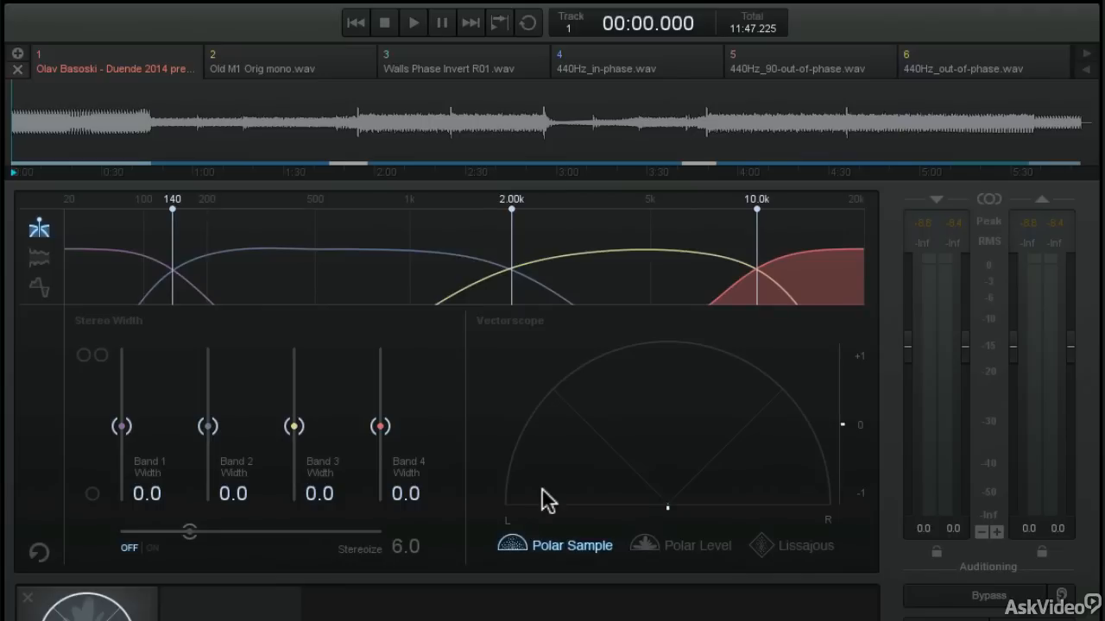
pyautogui.moveTo(822, 490)
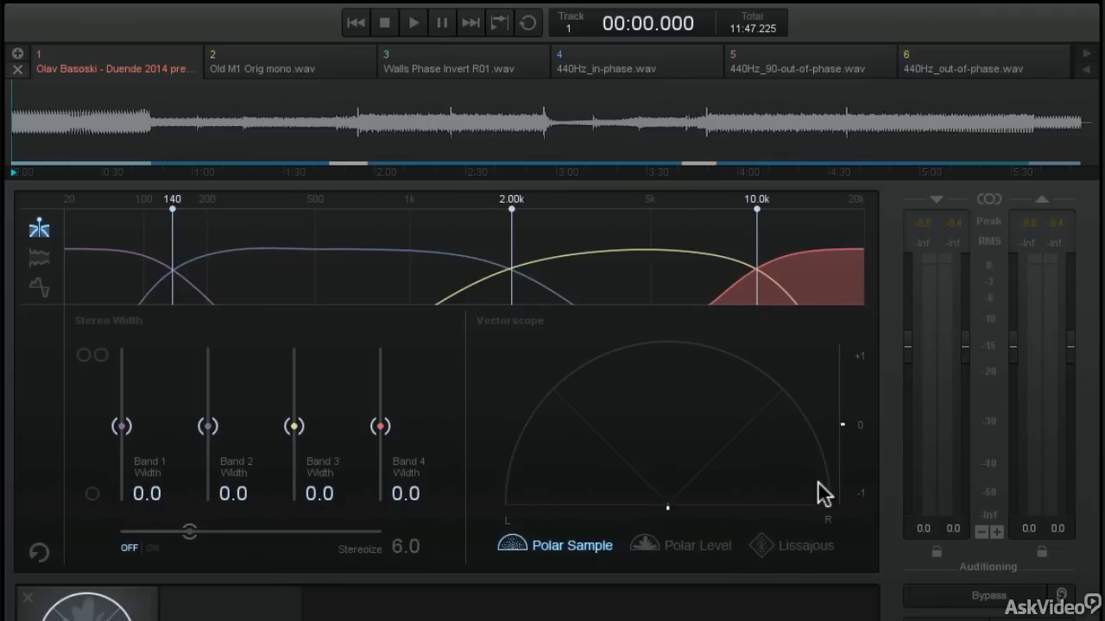
pyautogui.moveTo(721, 497)
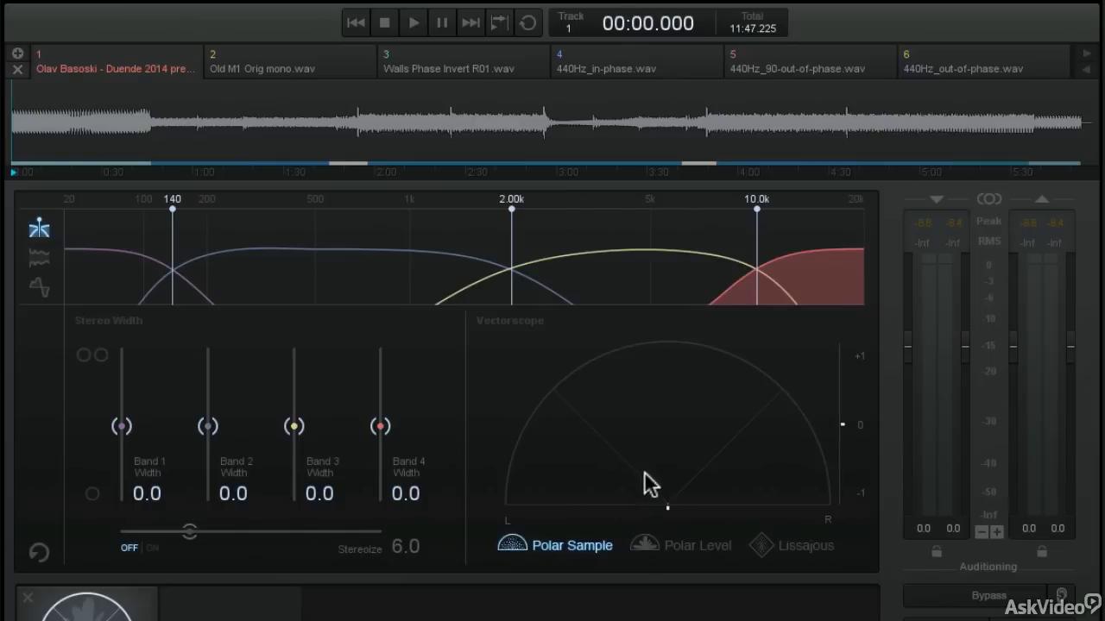
pyautogui.moveTo(706, 491)
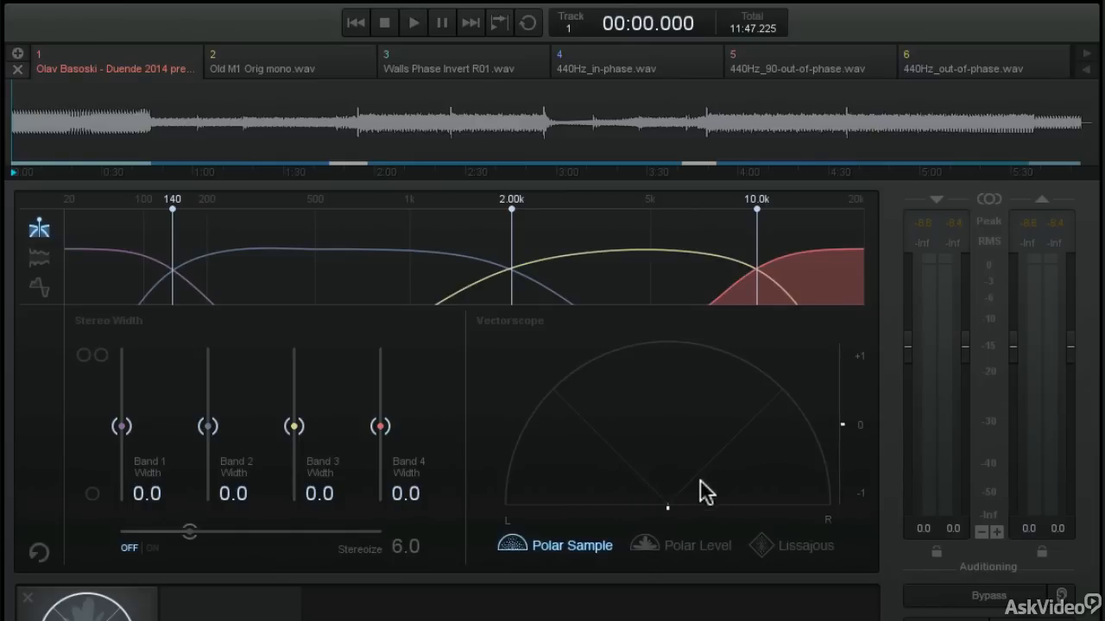
pyautogui.moveTo(674, 516)
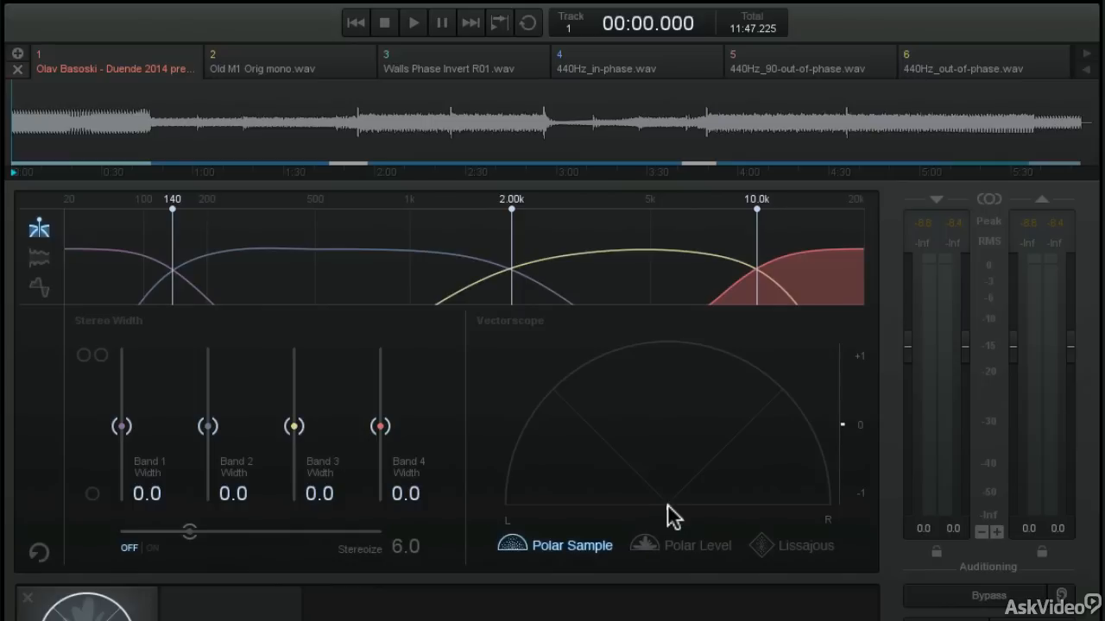
# Play the first track so its samples spread across the Polar Sample vectorscope.
pyautogui.click(413, 22)
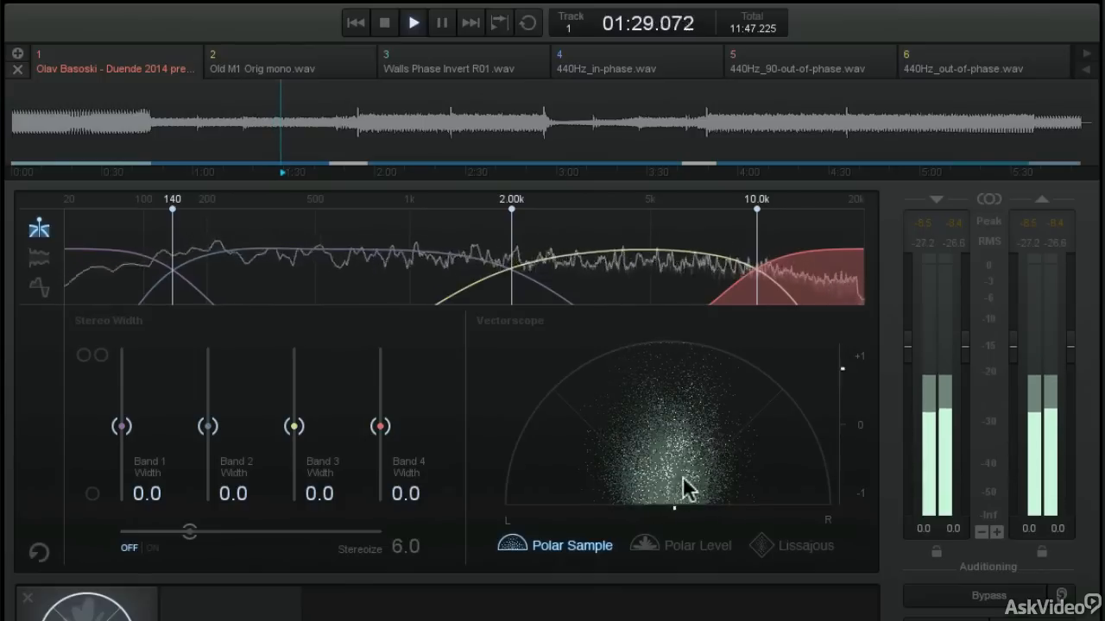
pyautogui.moveTo(646, 546)
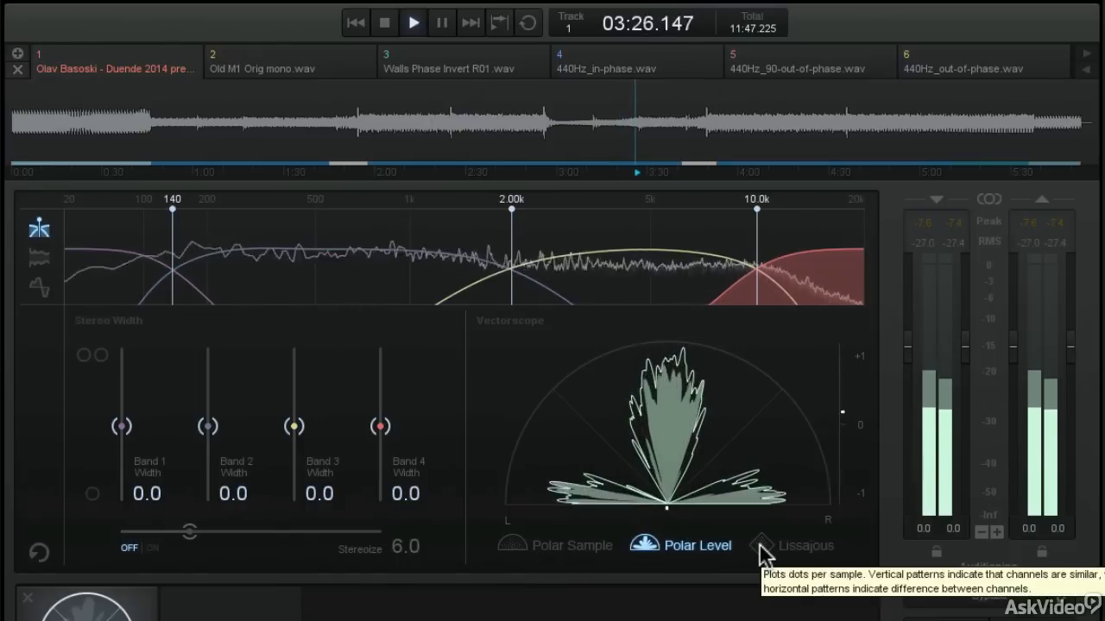
# Switch the vectorscope to the Lissajous display with playback stopped.
pyautogui.click(760, 545)
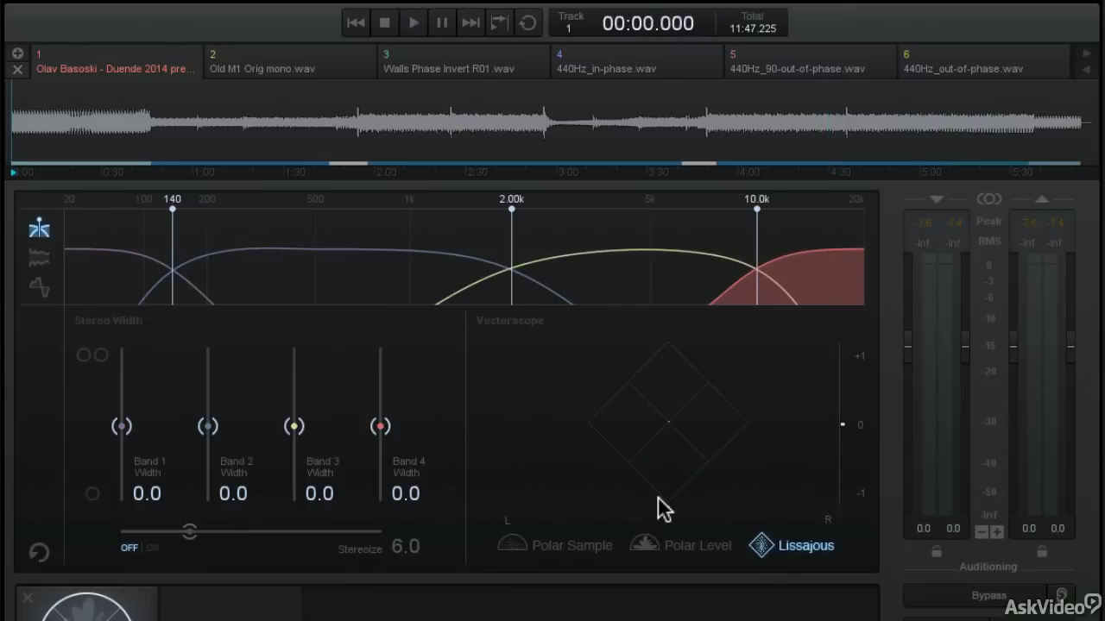
pyautogui.moveTo(665, 504)
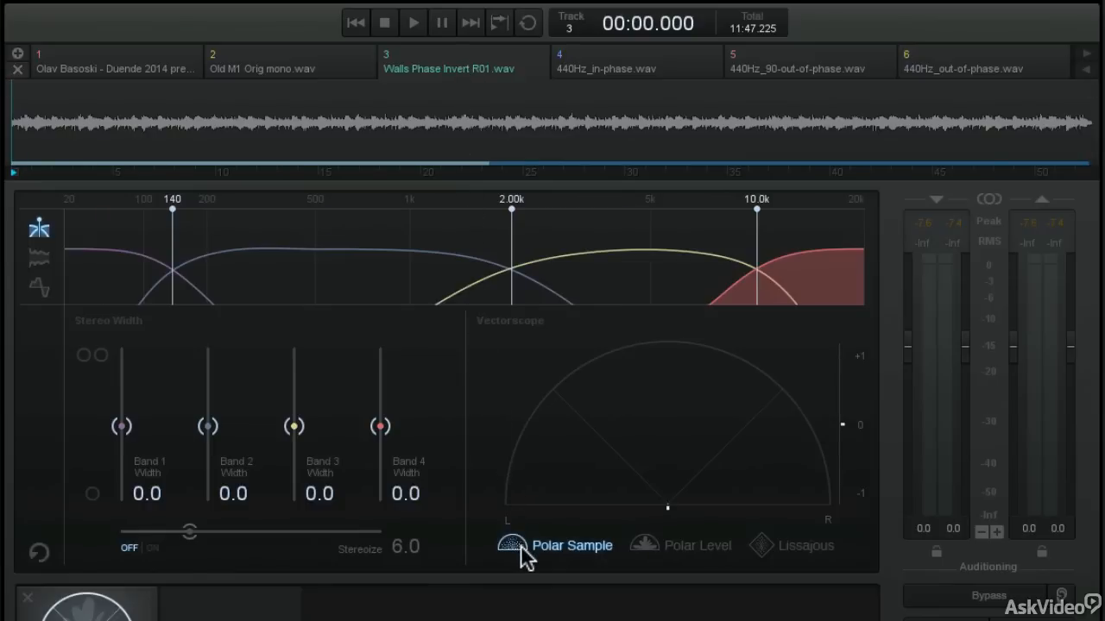
pyautogui.moveTo(511, 546)
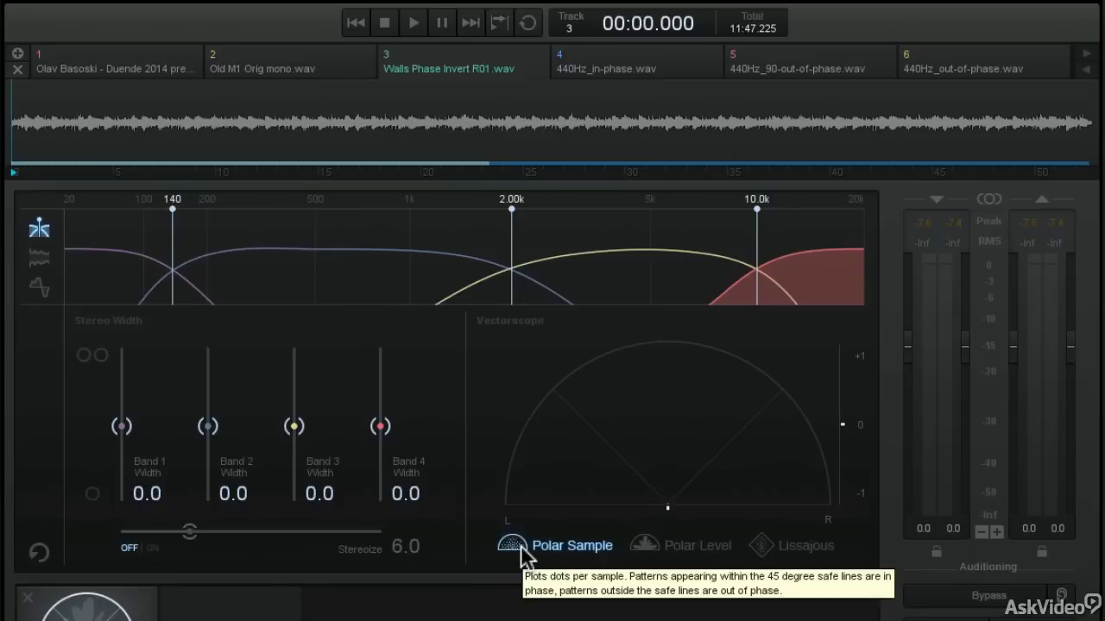
# Play the Walls Phase Invert R01 file and watch its cloud in Polar Sample view.
pyautogui.click(413, 22)
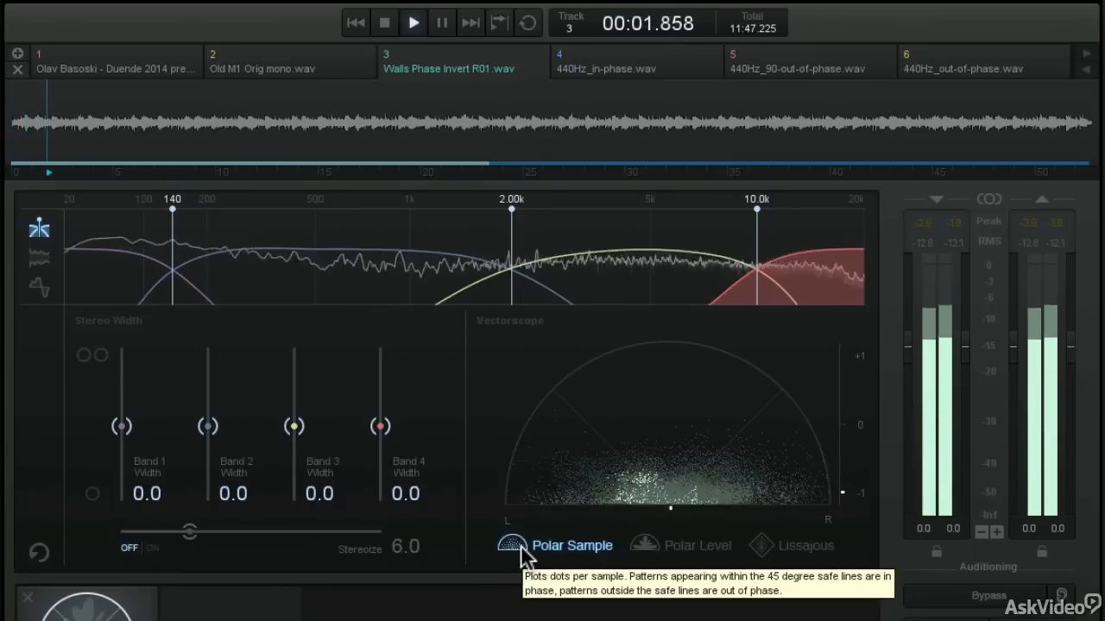